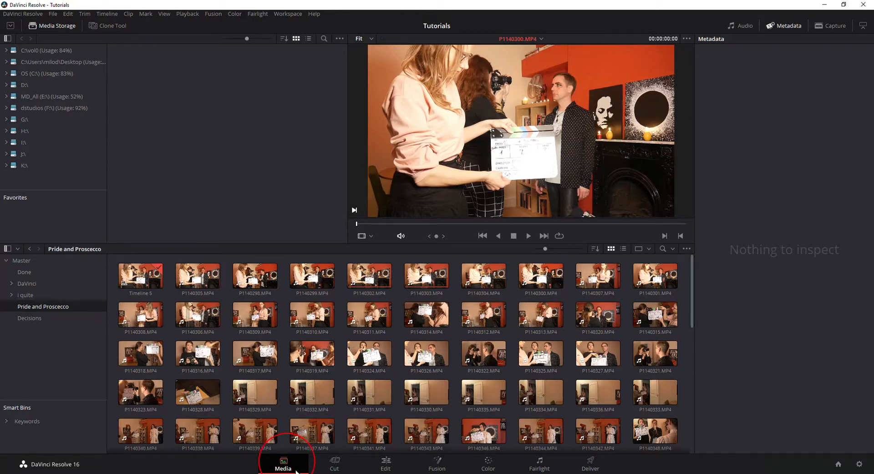
mouse_move(341, 329)
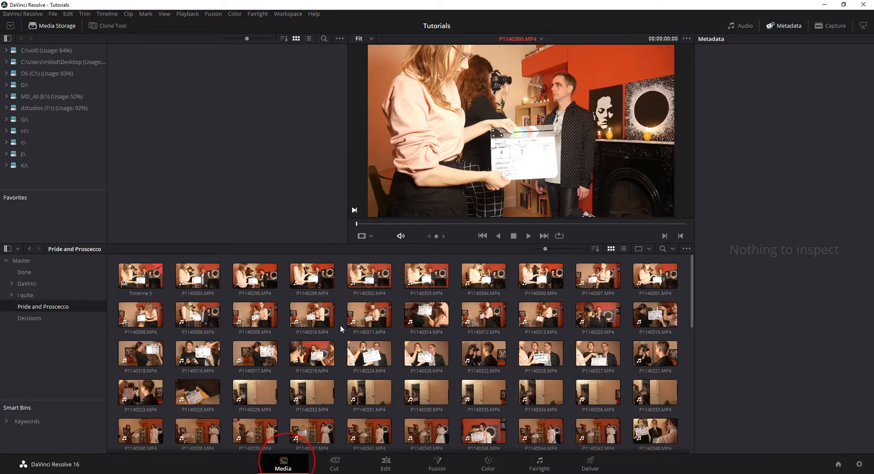
Step: Show the media pool clips as a detailed list sorted by Clip Name and bring up the column choices
scroll("down", 3)
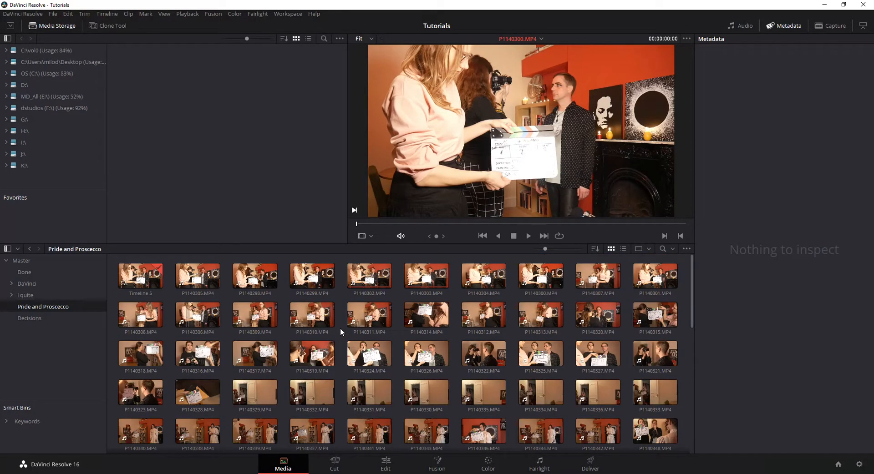
left_click(369, 319)
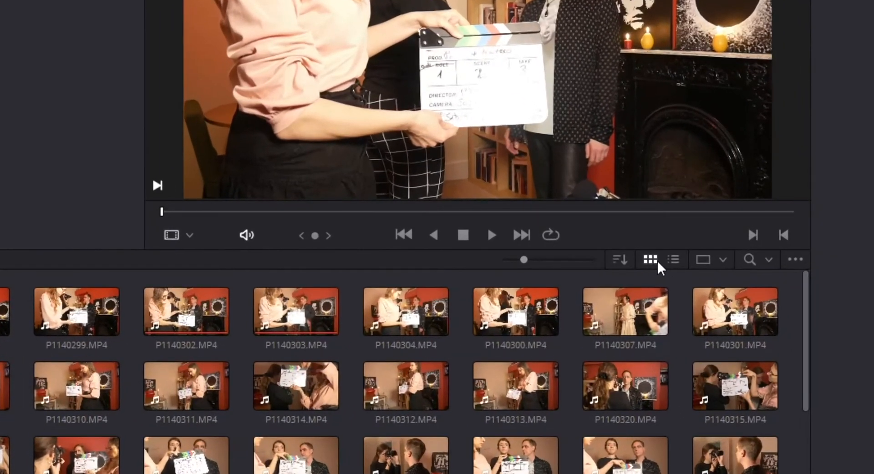
left_click(673, 260)
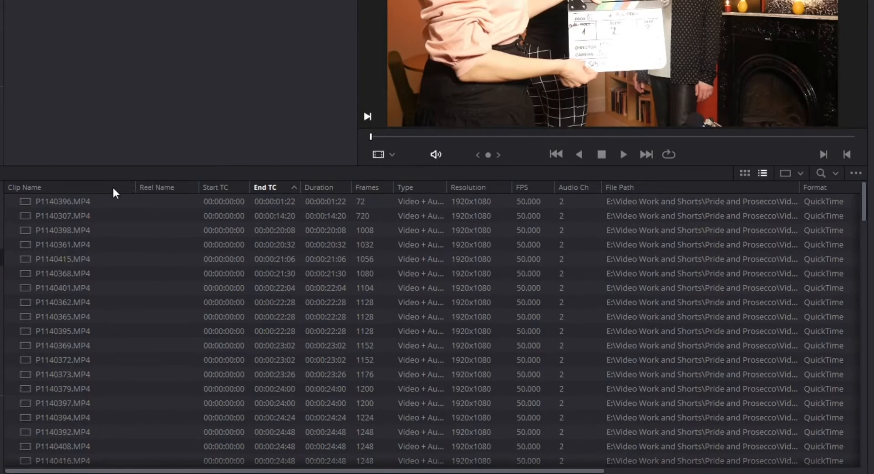
left_click(26, 188)
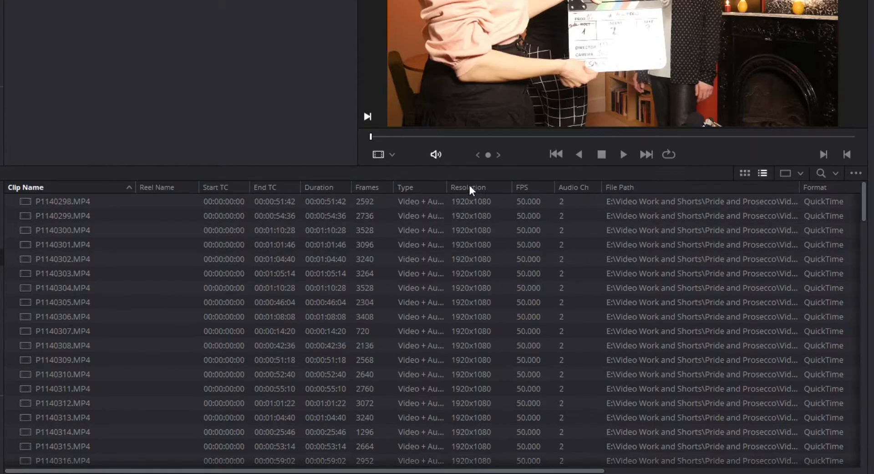
left_click(319, 188)
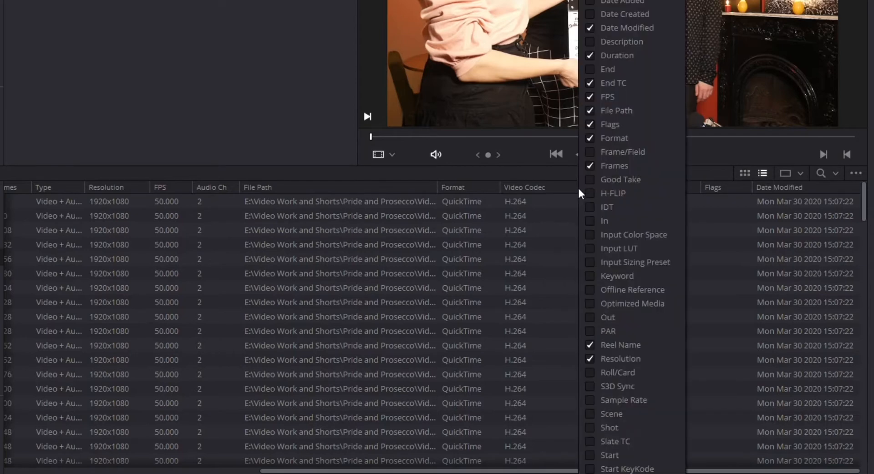
Step: Add the Keyword and Scene metadata columns to the clip list
scroll("down", 3)
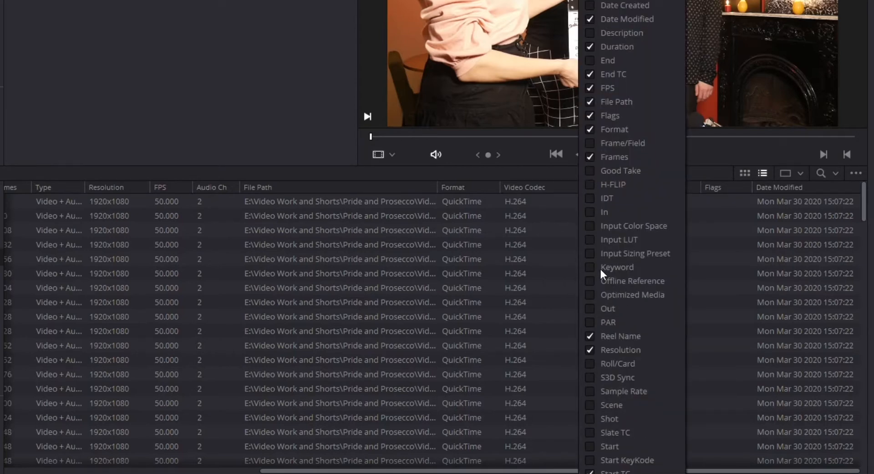
left_click(590, 268)
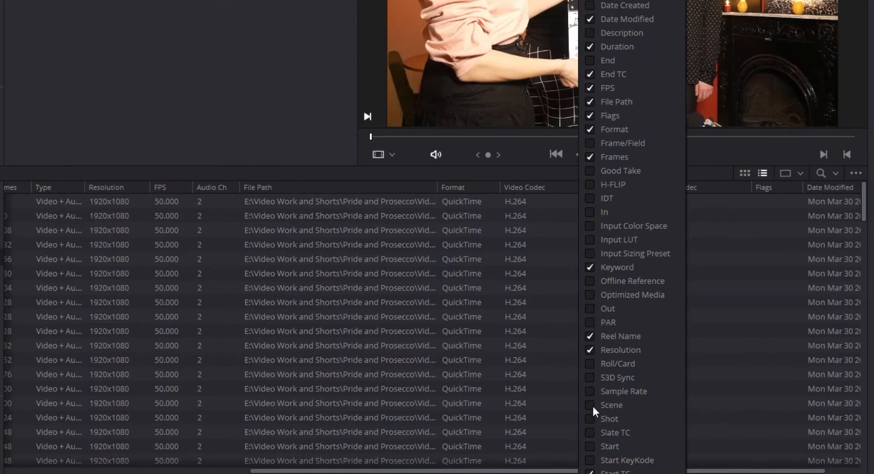
left_click(590, 419)
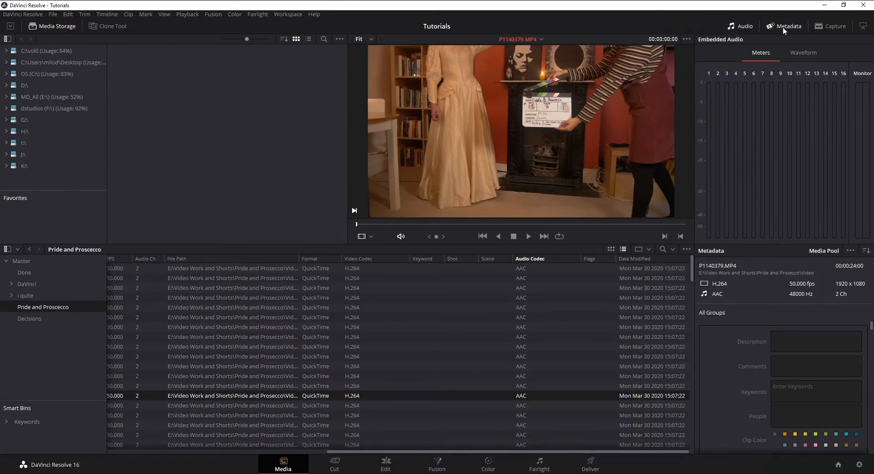
Step: Show clip P1140379's metadata panel limited to the Shot & Scene field group
left_click(831, 26)
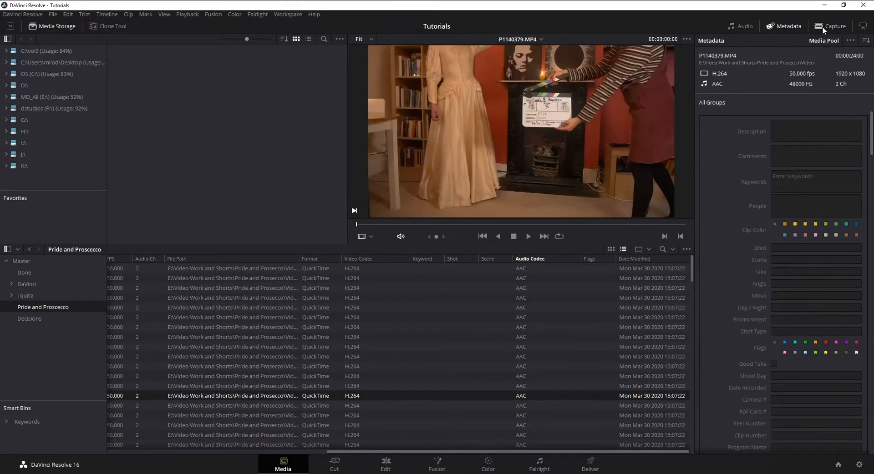
mouse_move(741, 29)
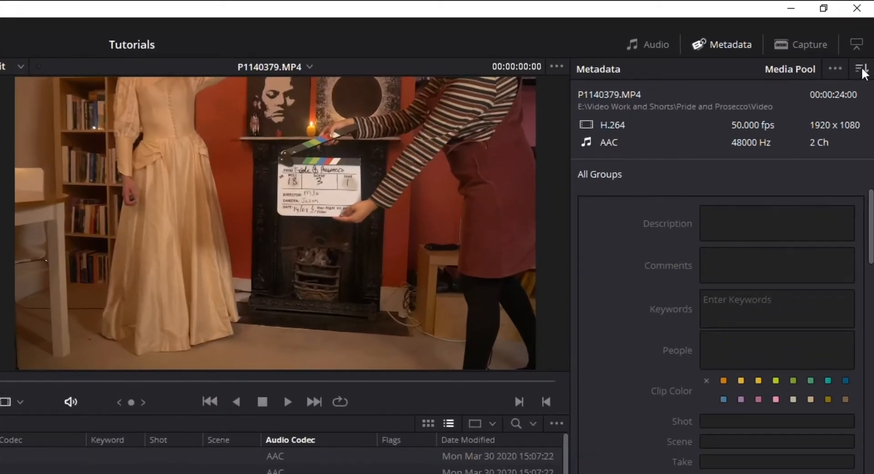
left_click(861, 69)
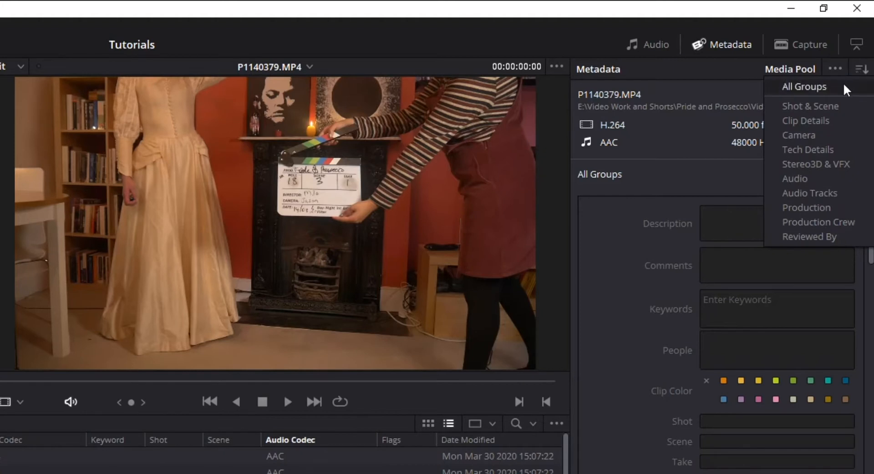
left_click(804, 88)
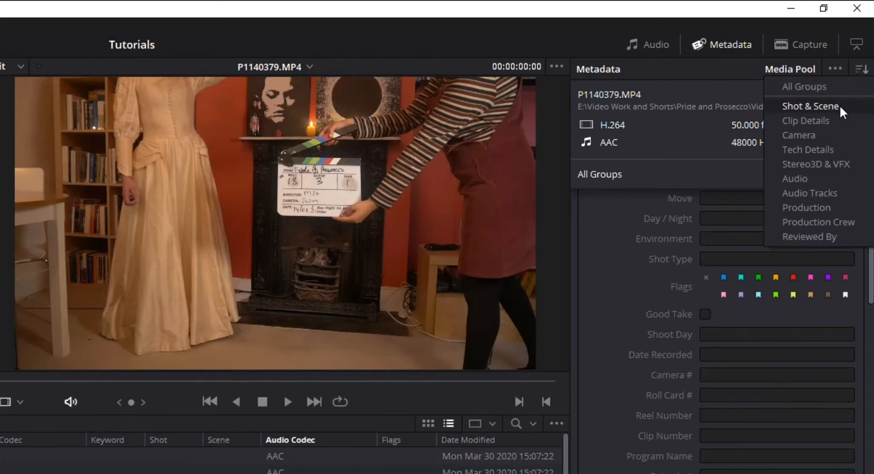
left_click(810, 106)
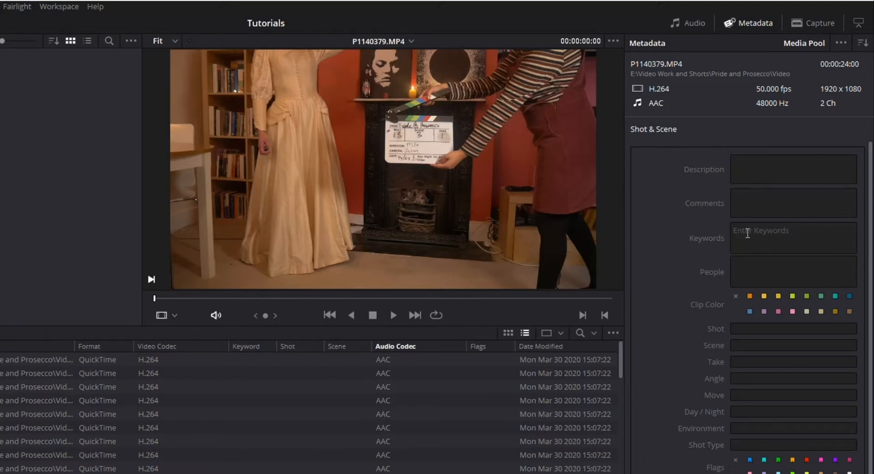
Step: Enter the keyword 'short film' in clip P1140379's Keywords field
left_click(792, 238)
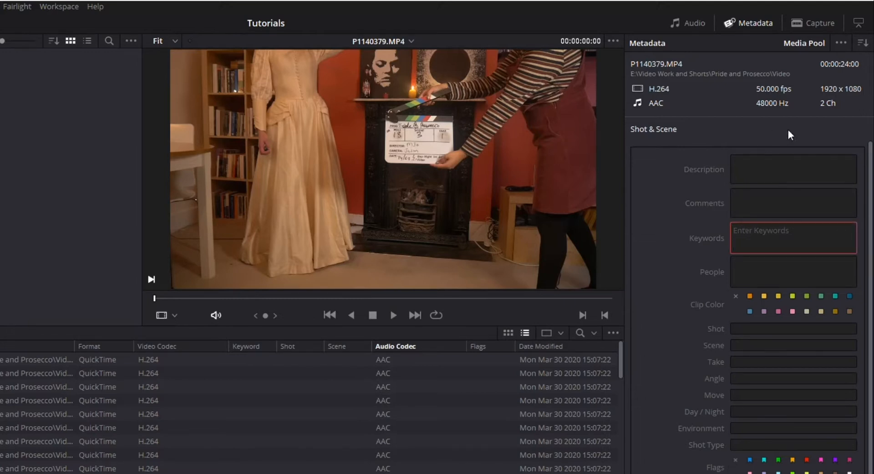
type("short film")
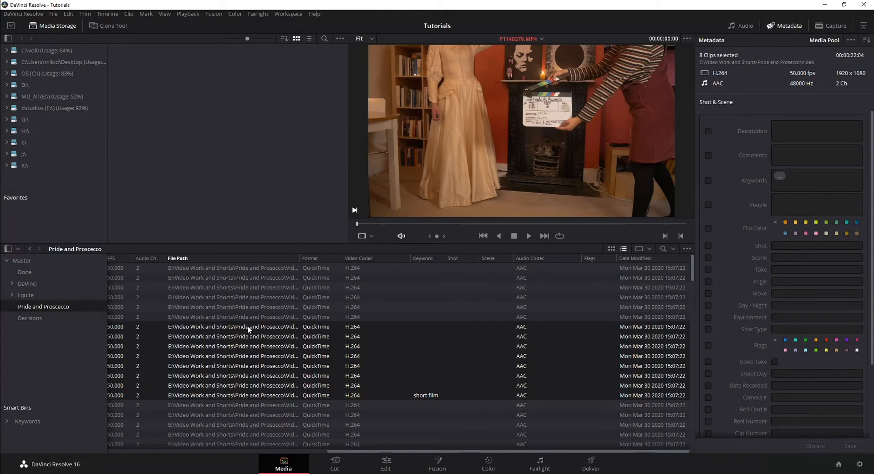
Step: Give all eight selected clips the existing 'short film' keyword and apply the change
left_click(817, 180)
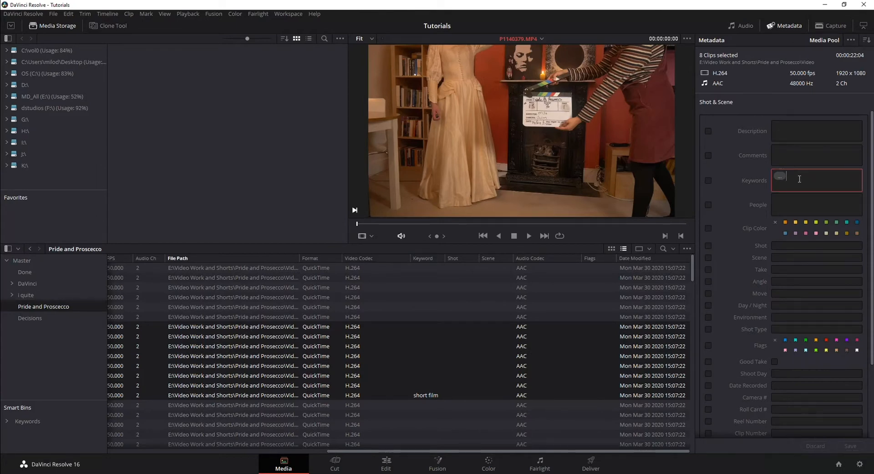
type("shor")
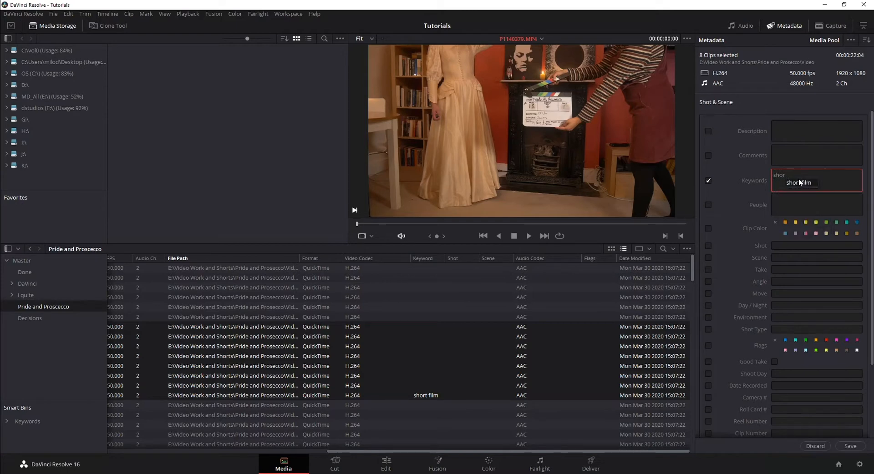
left_click(798, 183)
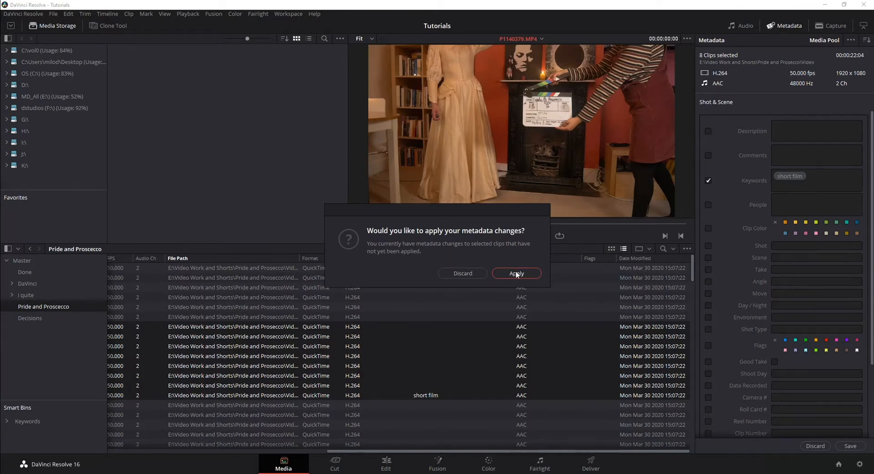
left_click(515, 273)
type(" m")
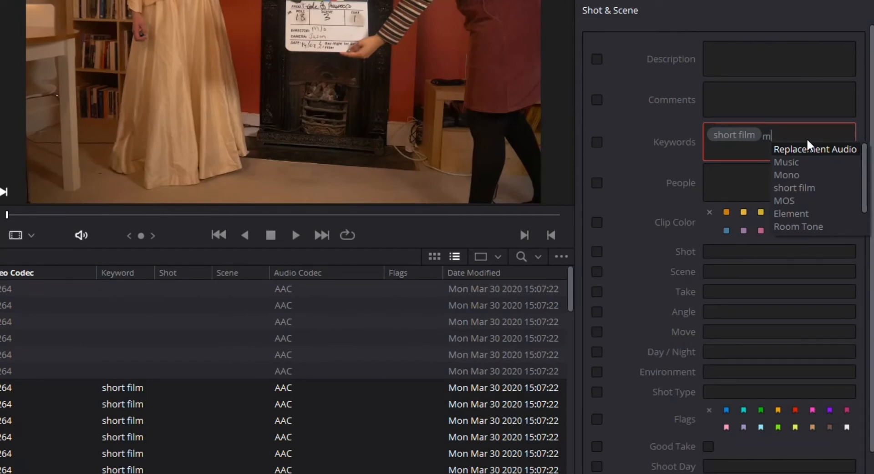
Step: Add a second keyword 'mistype' next to 'short film' for the eight clips
type("is")
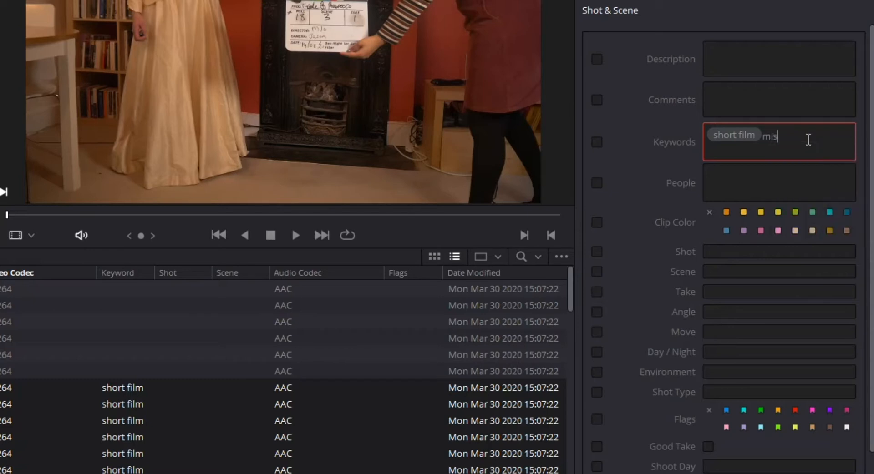
type("type")
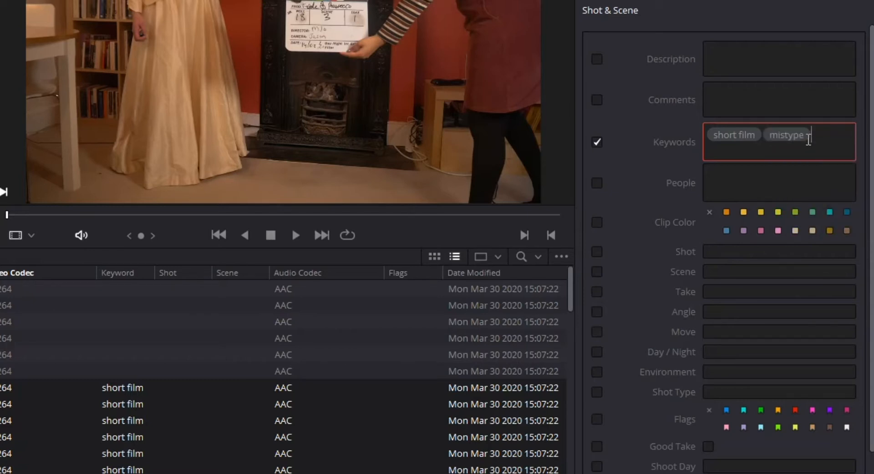
mouse_move(784, 190)
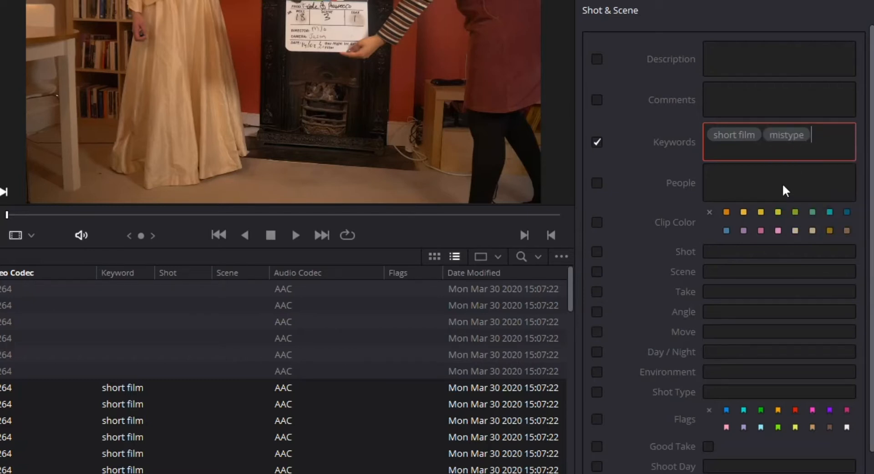
type("mis")
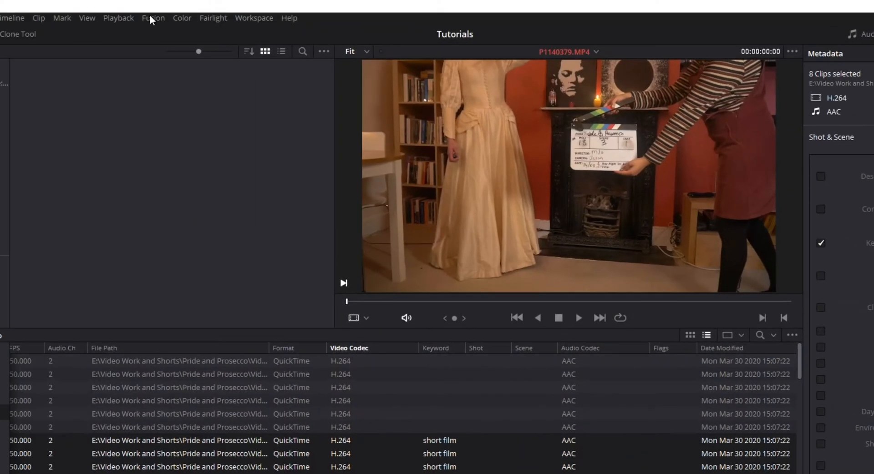
Step: In Workspace > Keyword Dictionary, search 'mis', remove 'mistype' and close the dictionary
left_click(254, 18)
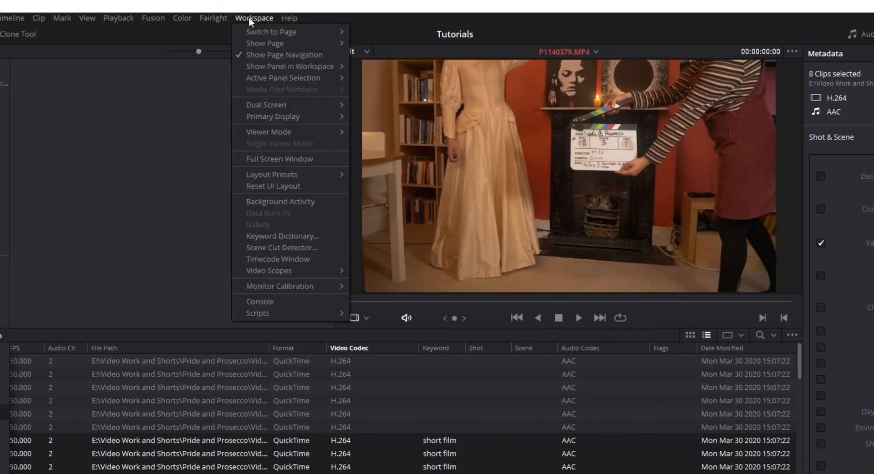
left_click(280, 239)
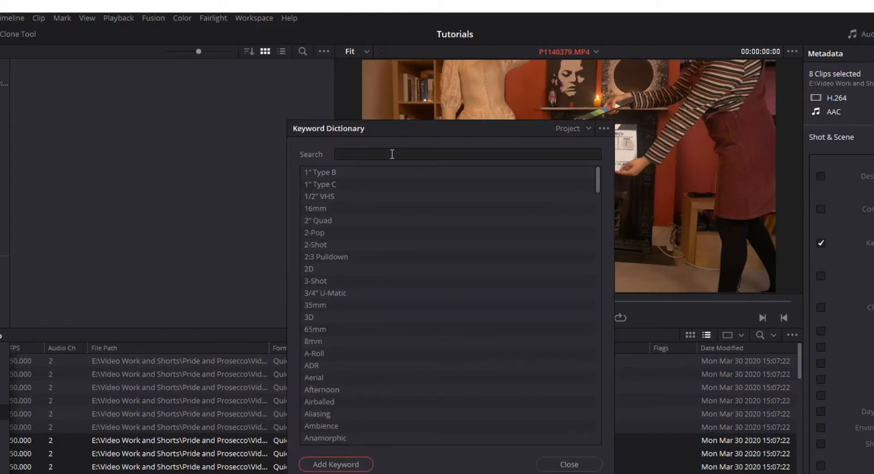
type("m")
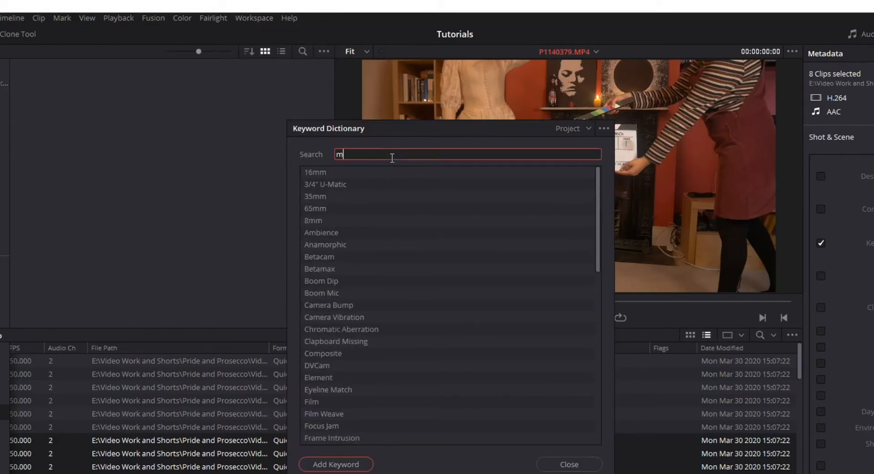
type("is")
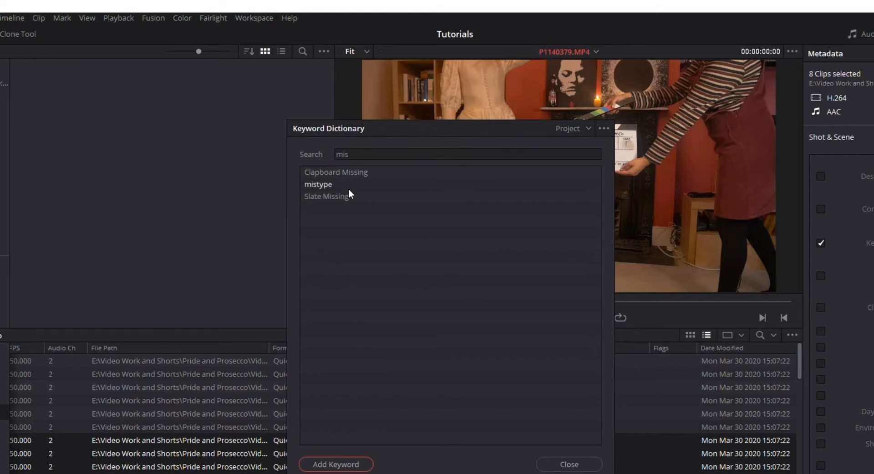
mouse_move(586, 185)
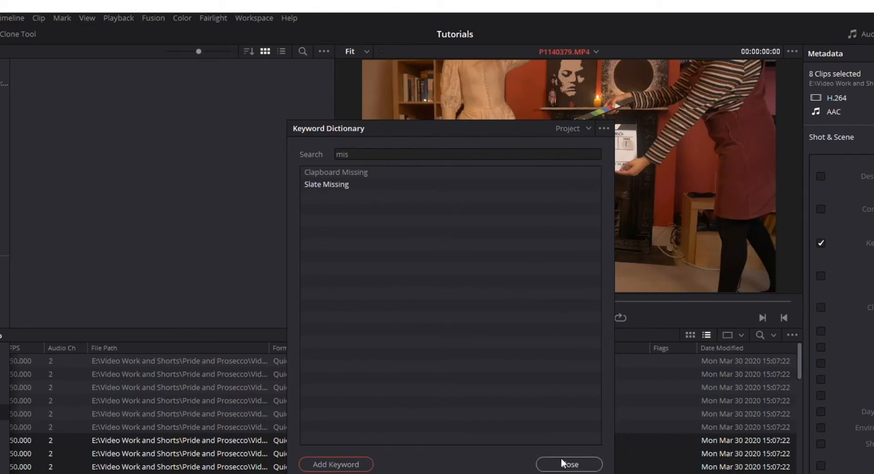
left_click(568, 464)
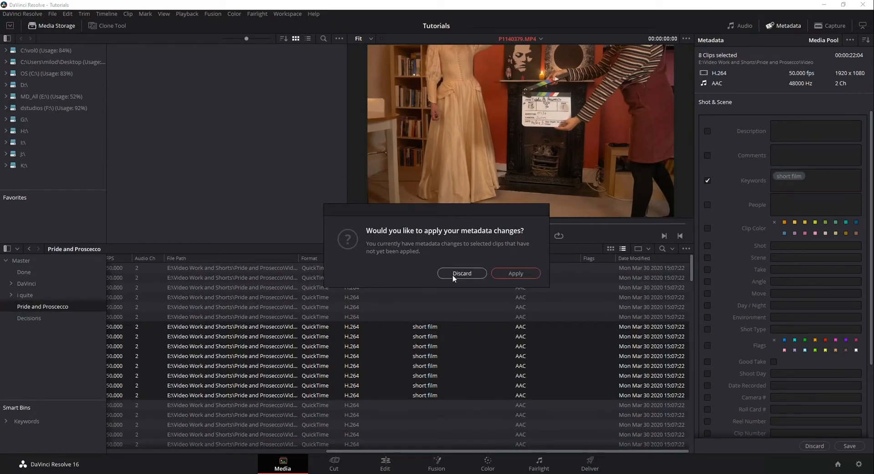
Step: Discard the pending metadata changes and give clip P1140361 the Shot number 3
left_click(462, 274)
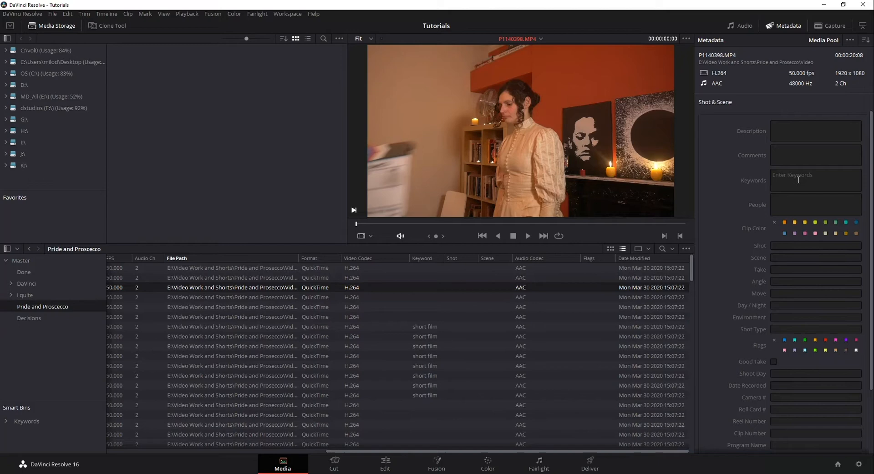
left_click(815, 246)
type("2")
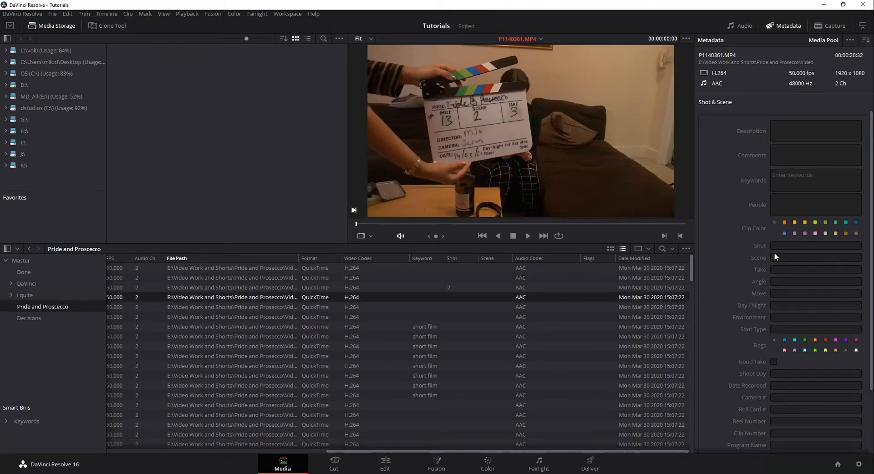
left_click(815, 246)
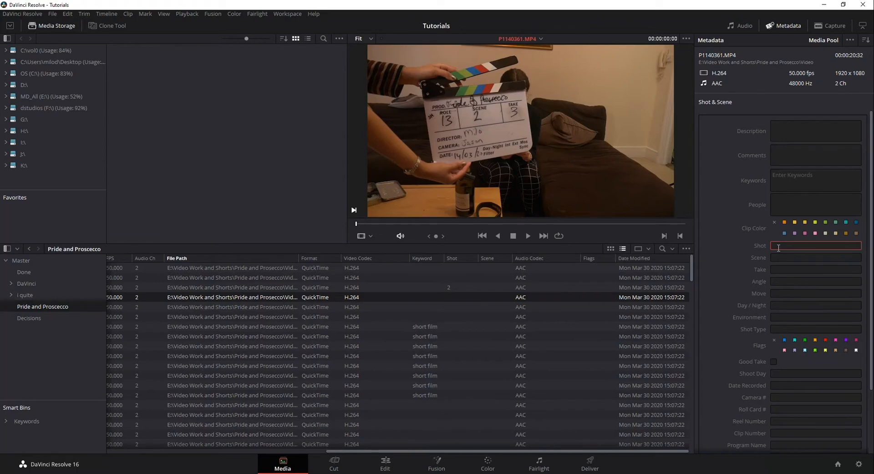
type("3")
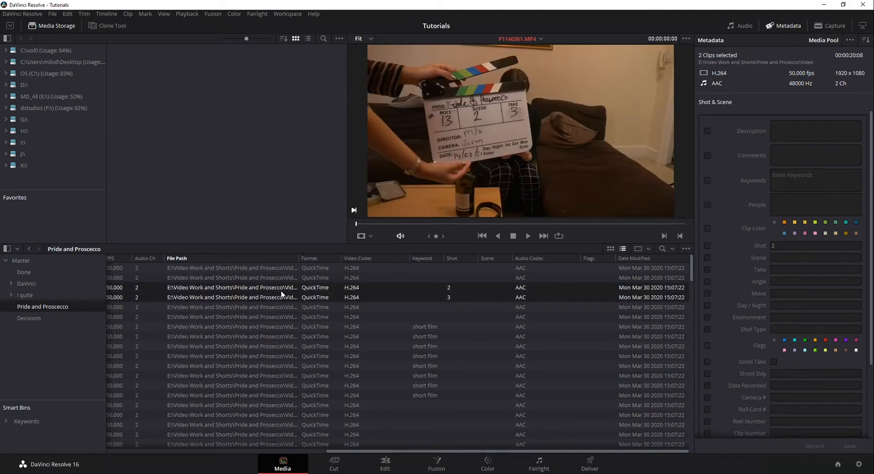
Step: Enter Scene 2 for both shot-numbered clips and move into the People field
left_click(814, 258)
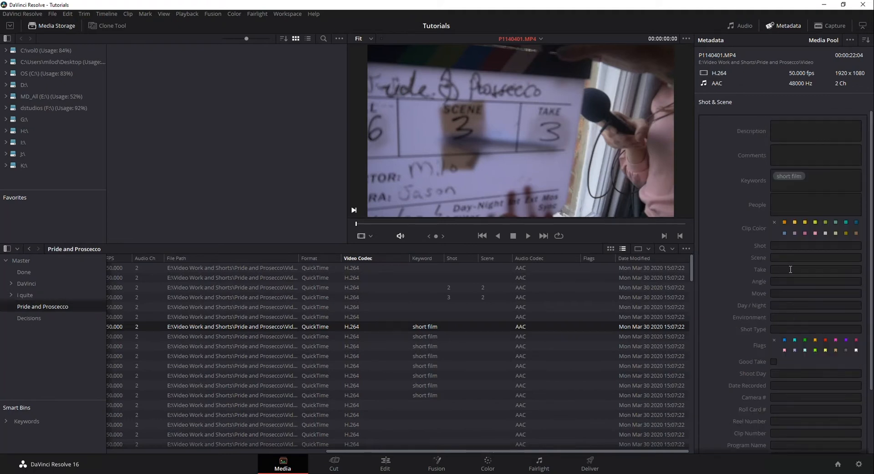
left_click(815, 205)
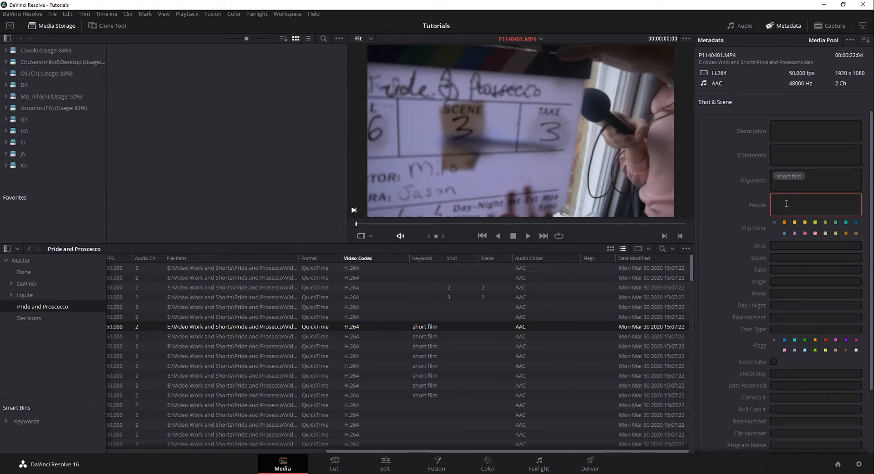
mouse_move(863, 158)
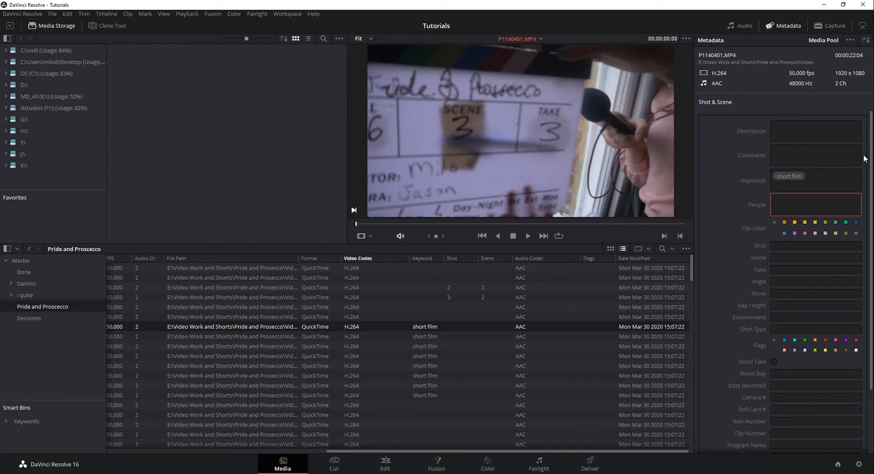
scroll("down", 3)
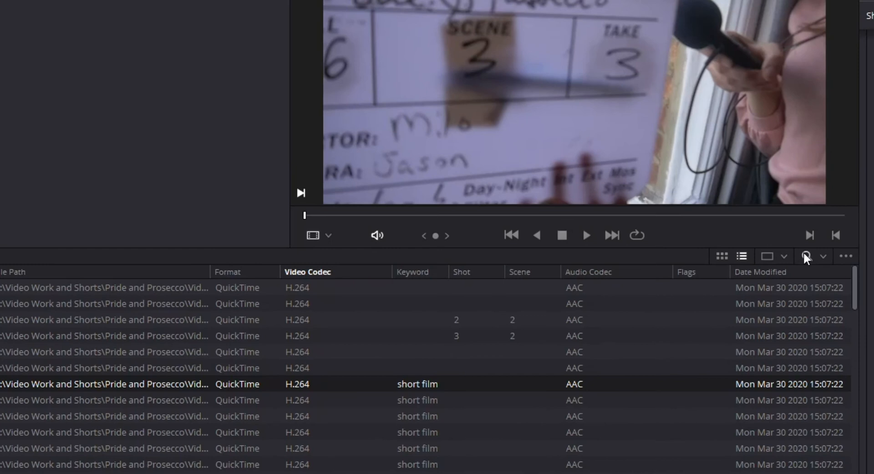
Step: Search the media pool for 'short film' across All Fields and start a new smart bin
left_click(805, 257)
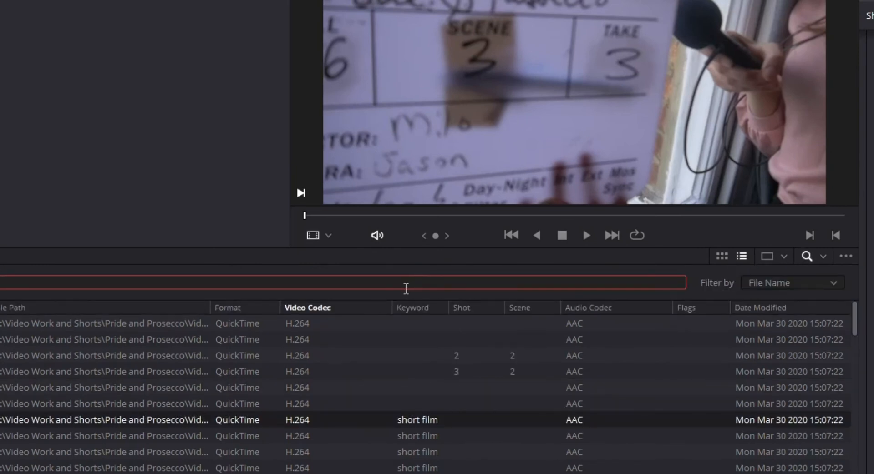
type("short")
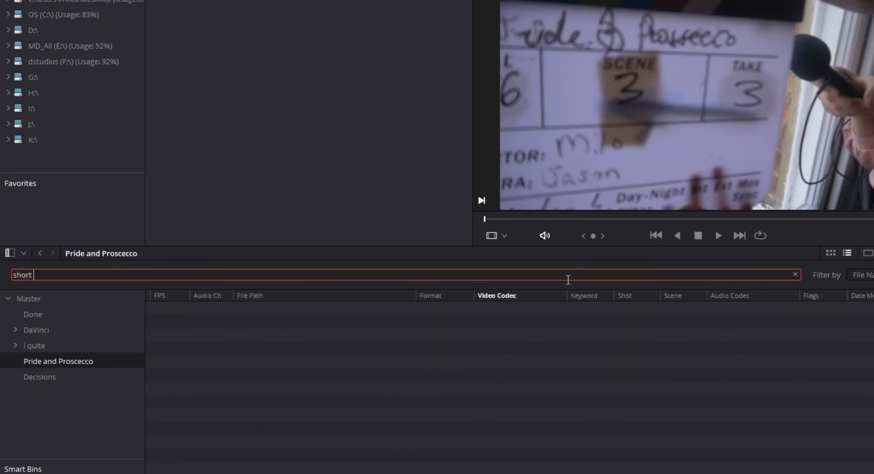
type("film")
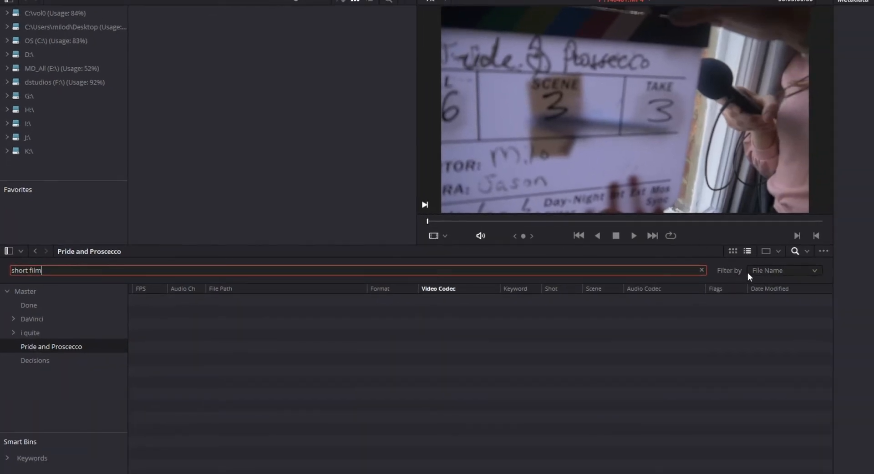
left_click(783, 270)
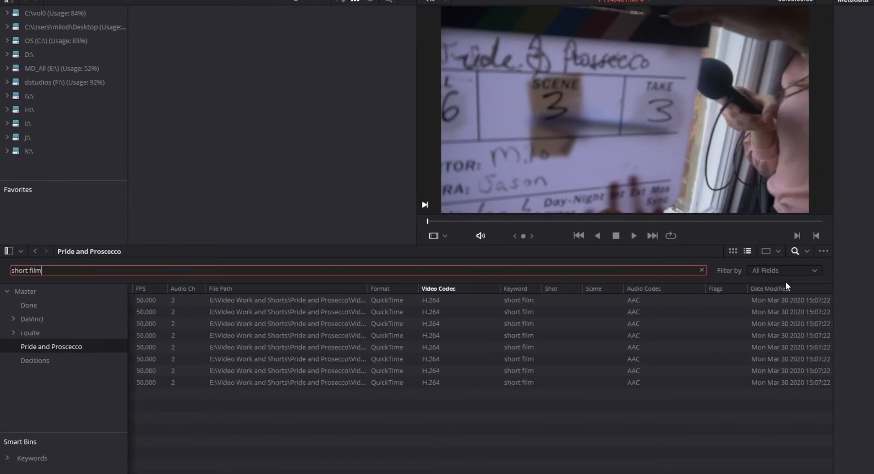
left_click(287, 336)
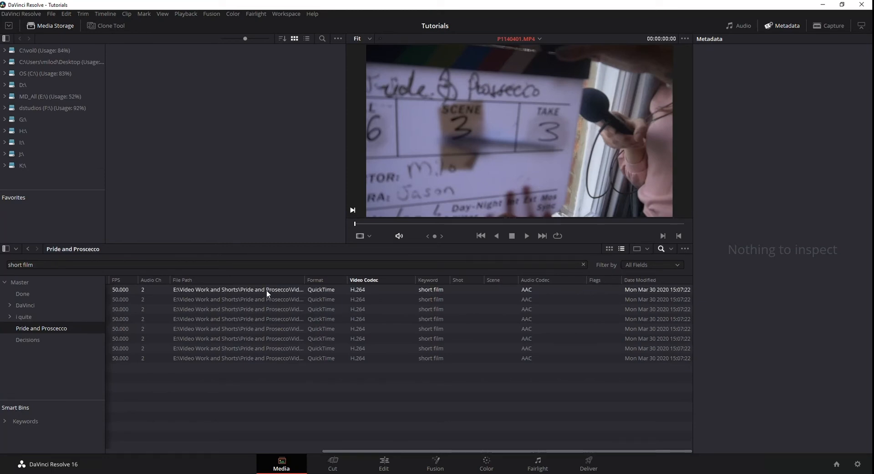
left_click(45, 265)
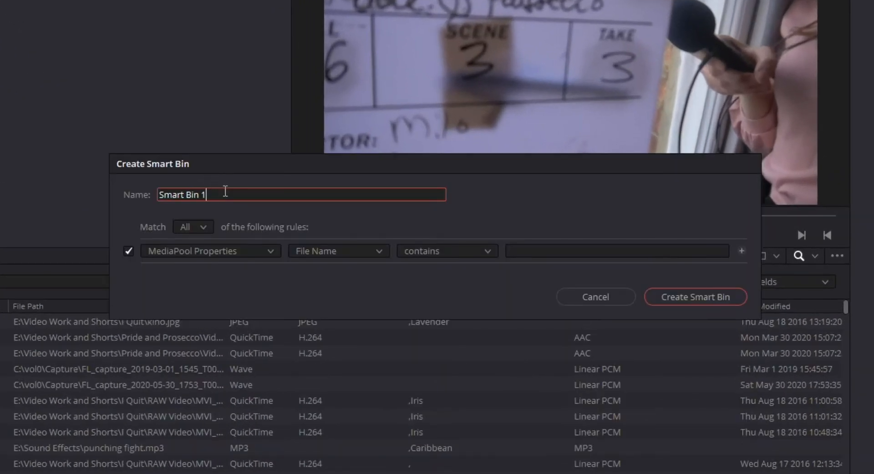
Step: Name the new smart bin 'Scene 2'
type("Scene 2")
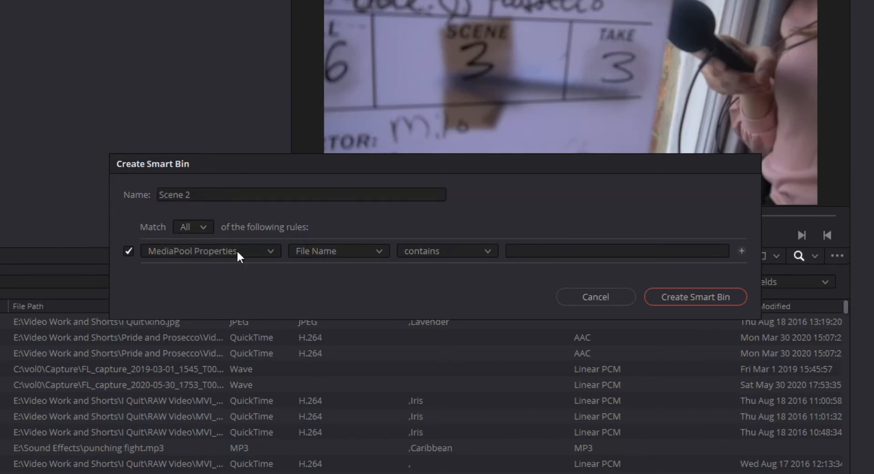
Step: Set the rule to Shot & Scene metadata, Scene field contains 2
left_click(210, 251)
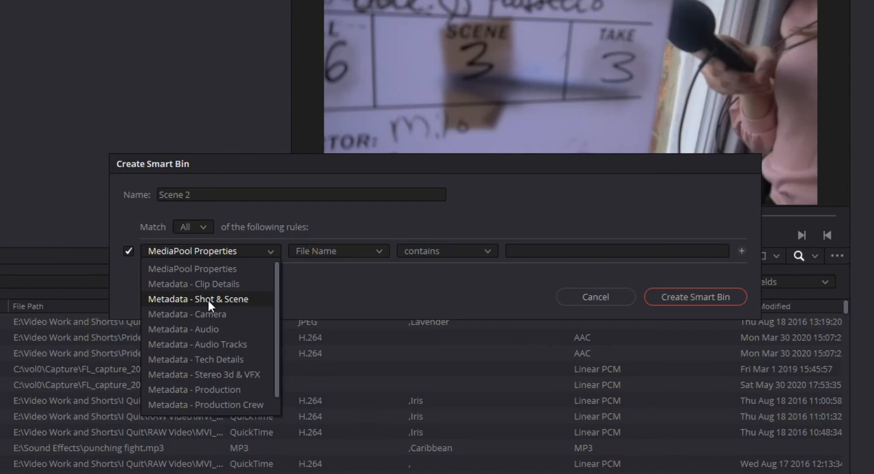
left_click(197, 300)
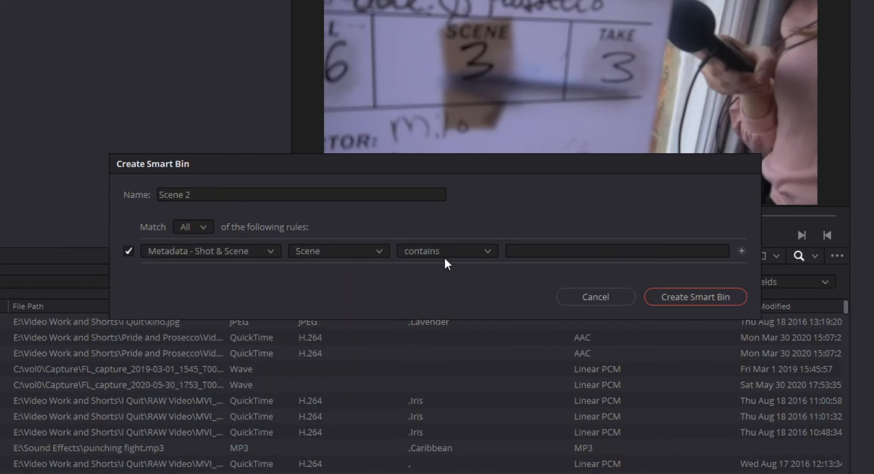
type("2")
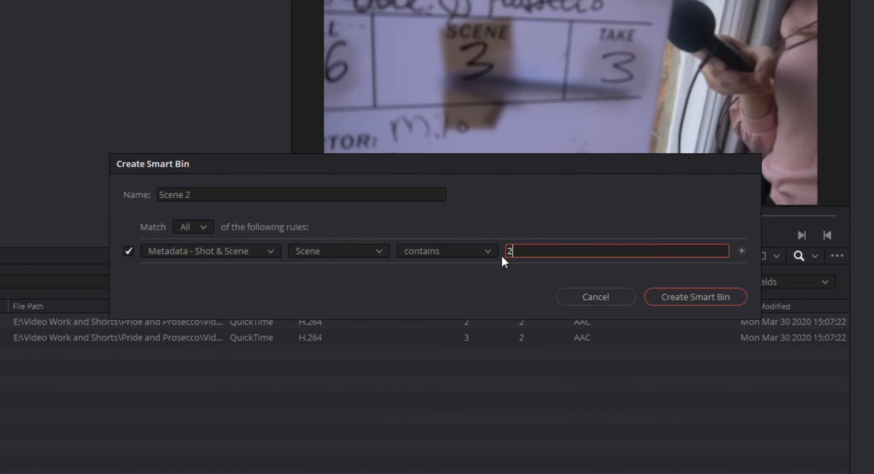
left_click(446, 251)
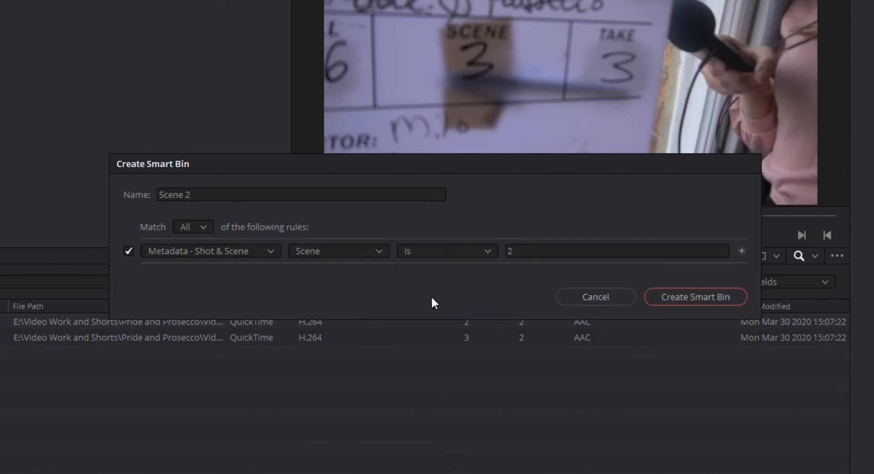
left_click(446, 251)
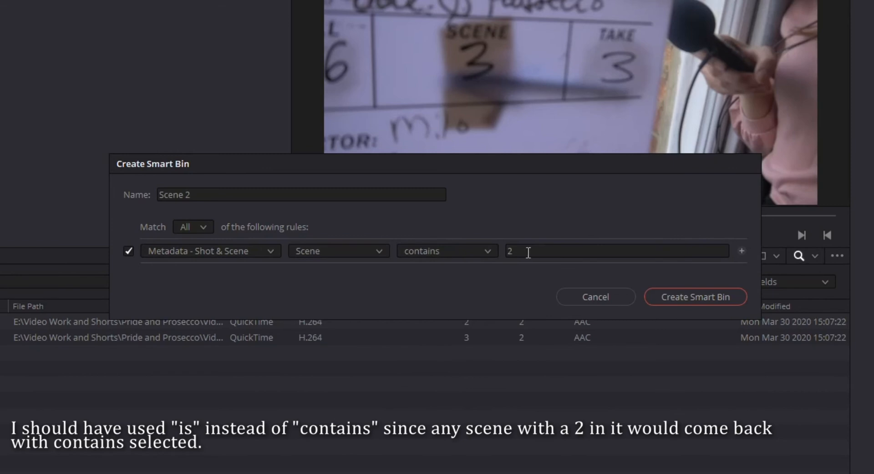
mouse_move(76, 357)
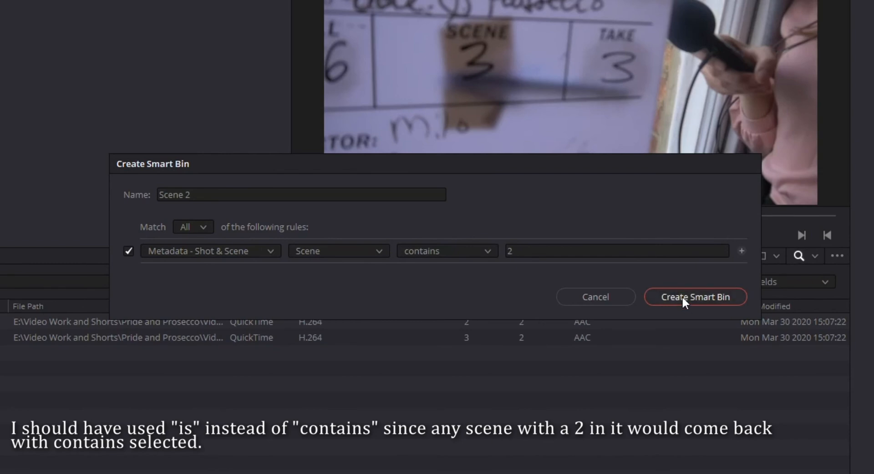
Step: Create the Scene 2 smart bin and return to the full Pride and Prosecco clip list
left_click(695, 297)
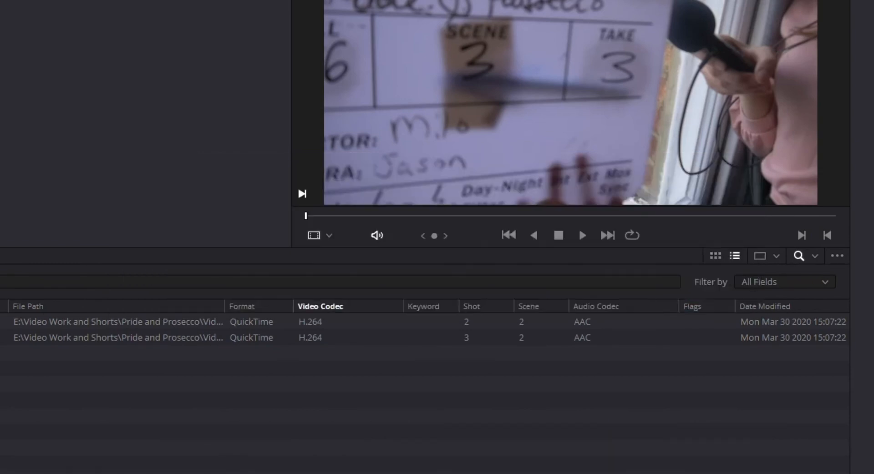
left_click(118, 321)
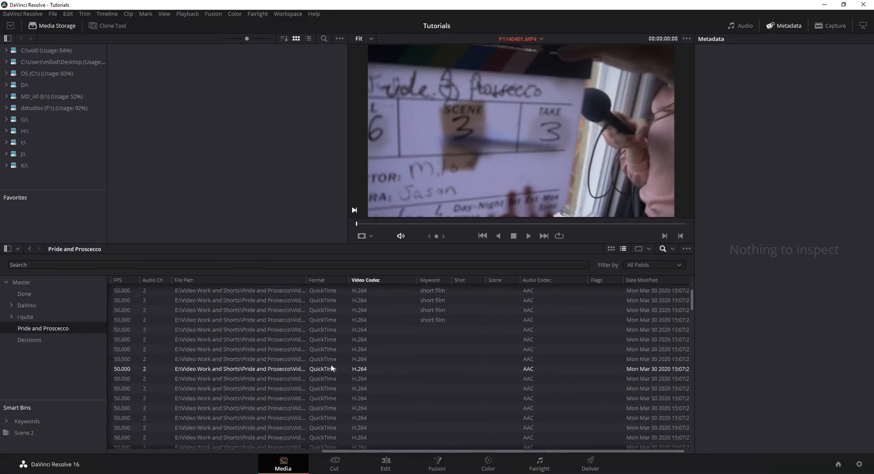
Step: Tag clip P1140363 with Scene 2 and view the smart bin's three matching clips
left_click(239, 356)
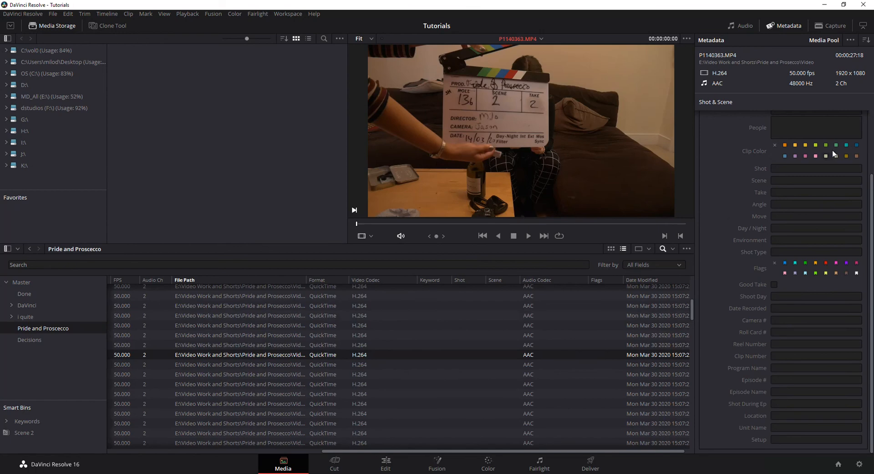
left_click(816, 180)
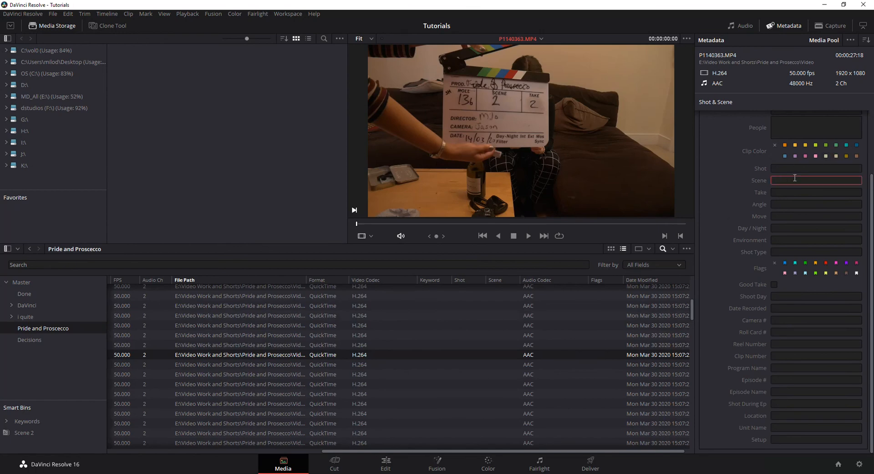
type("2")
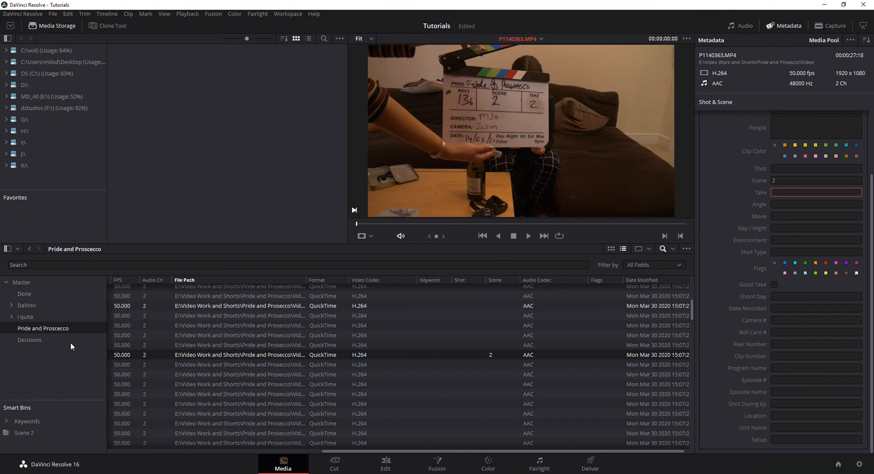
left_click(23, 433)
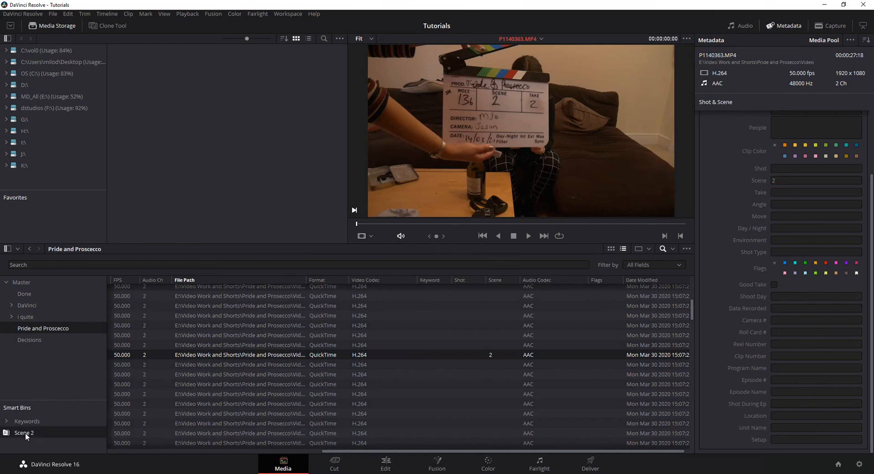
left_click(23, 434)
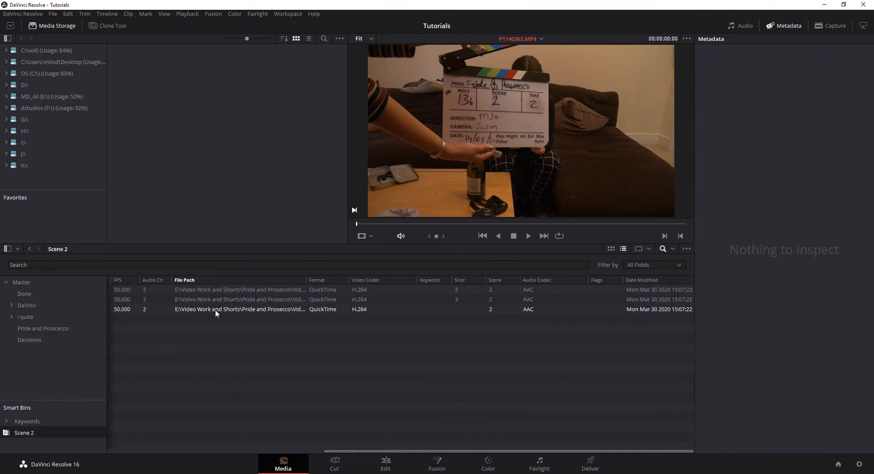